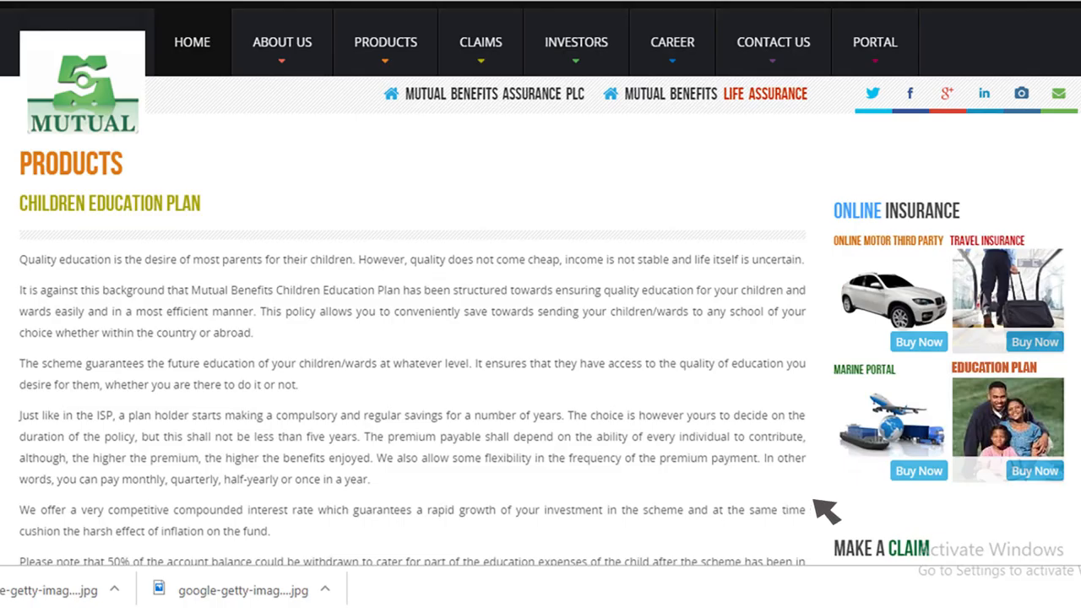
pyautogui.moveTo(976, 469)
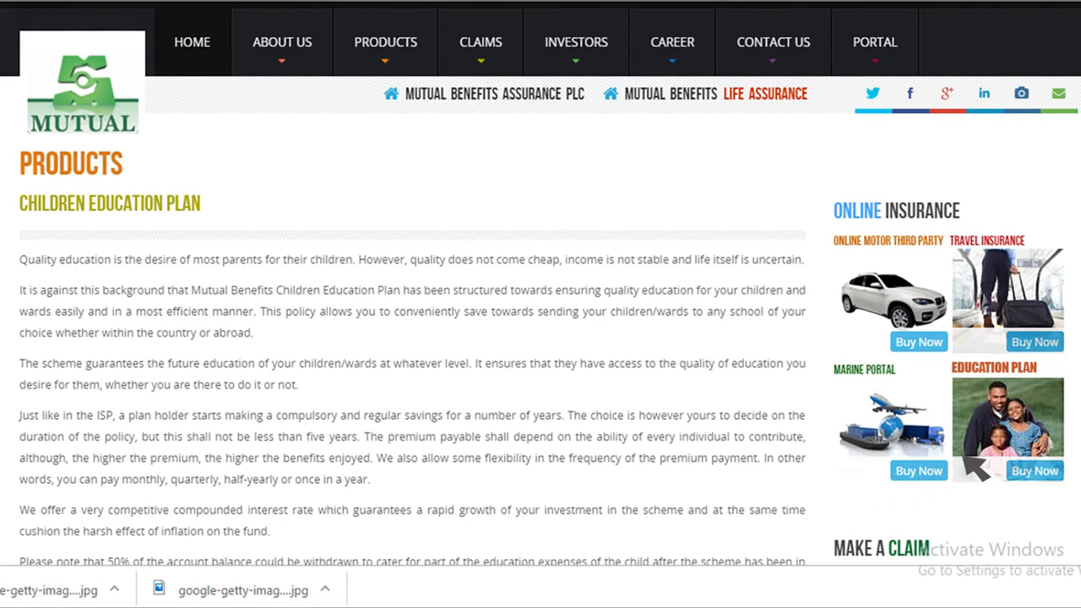